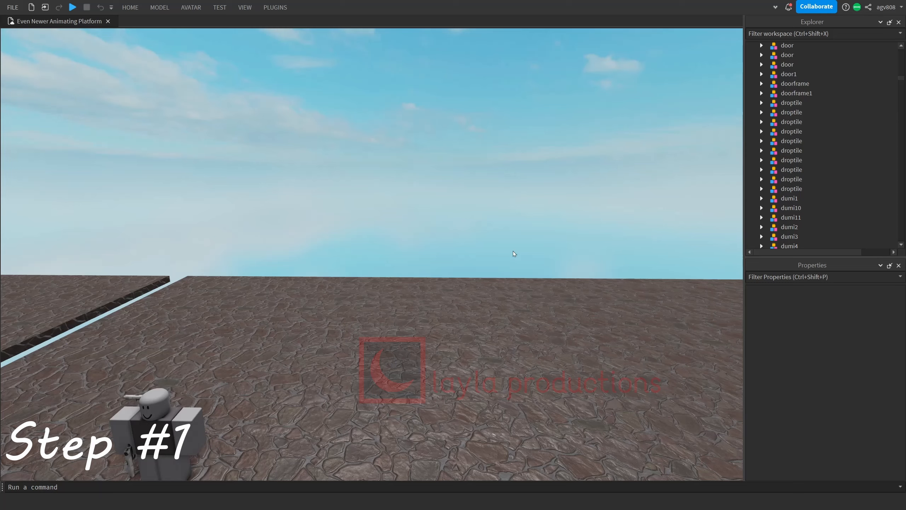
Step: Search the Toolbox models for 'gun mesh' to find a pistol model
{"action": "left_click", "coordinate": [130, 7]}
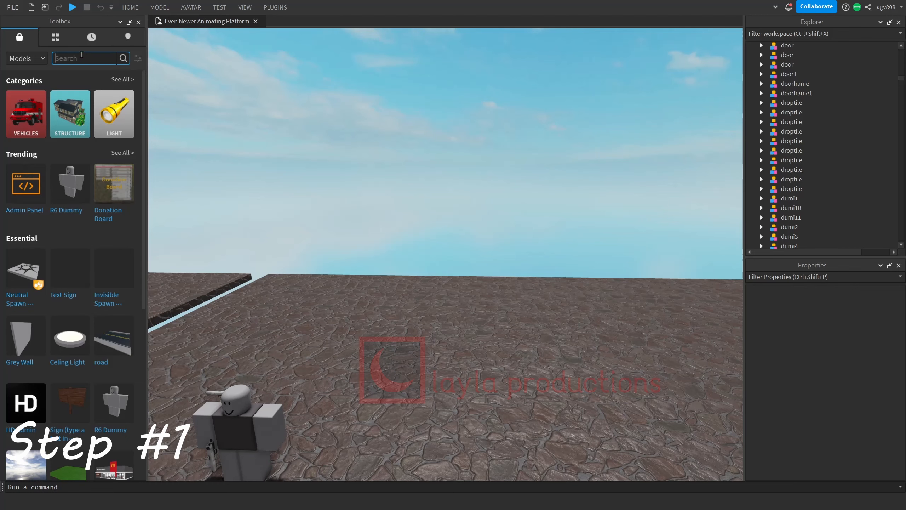
{"action": "type", "text": "gun mesh"}
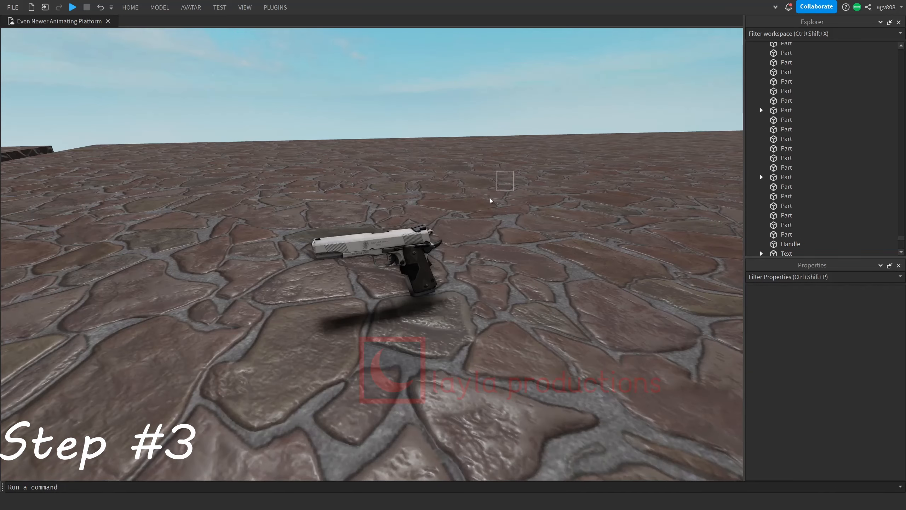
Step: Weld the pistol mesh to the gun's Handle part with the weld plugin
{"action": "left_click", "coordinate": [372, 252]}
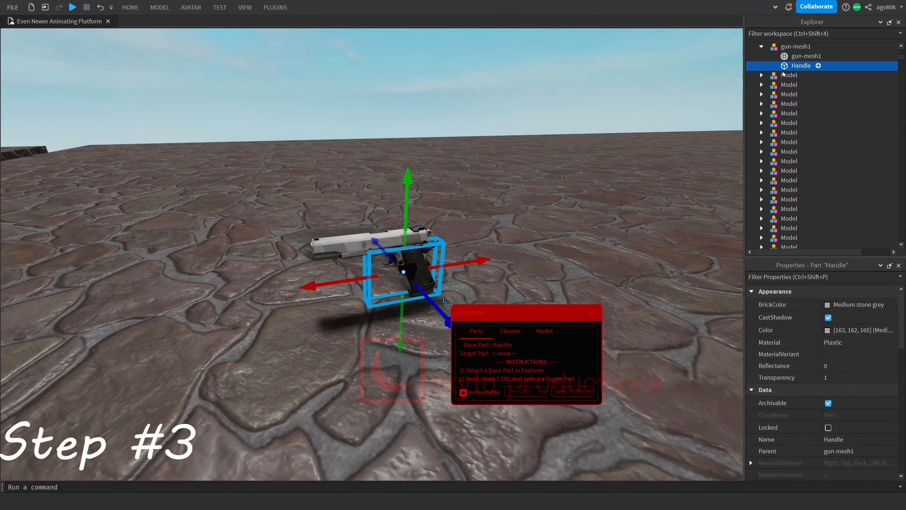
{"action": "left_click", "coordinate": [807, 56]}
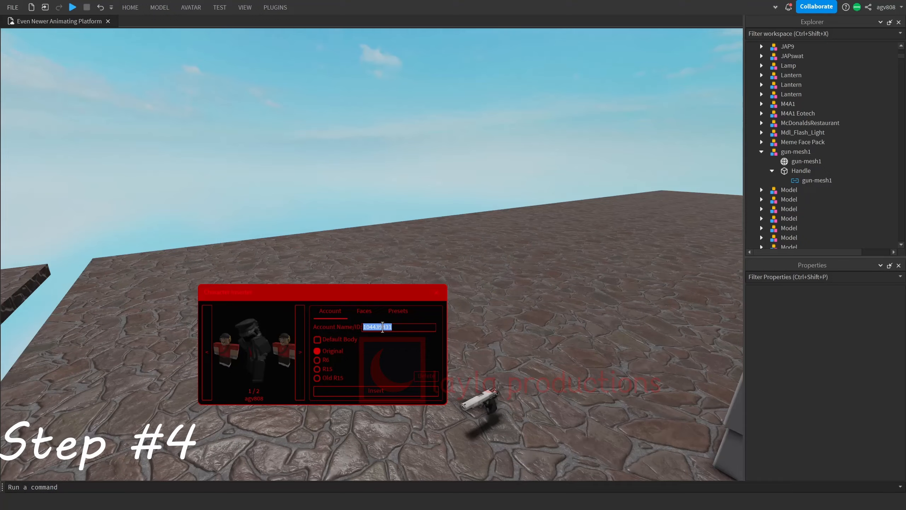
Step: Insert a character rig and place the pistol at its right hand
{"action": "left_click", "coordinate": [375, 390]}
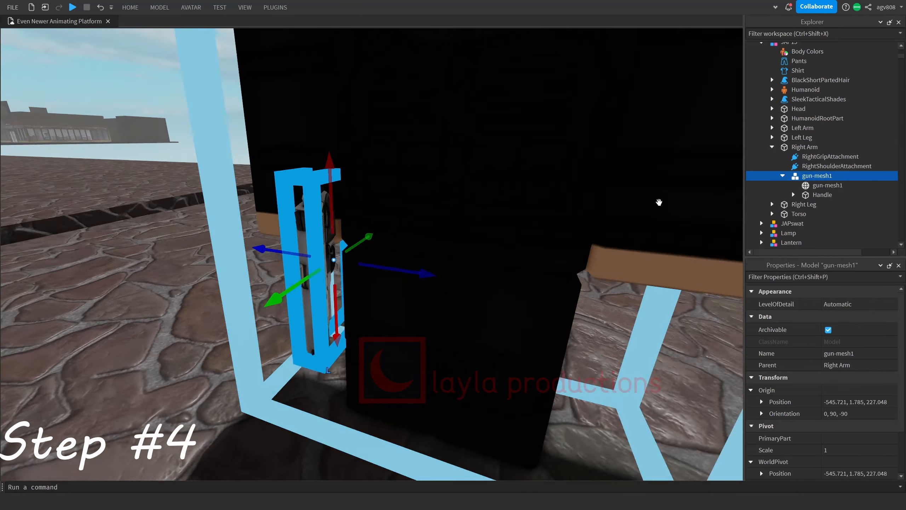
{"action": "left_click", "coordinate": [275, 8]}
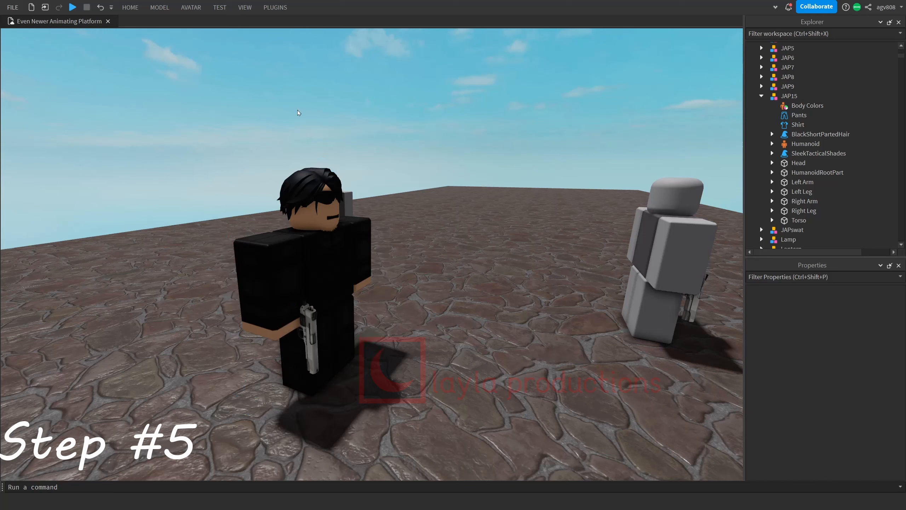
Step: Add the JAP15 character to a new Moon Animator timeline
{"action": "left_click", "coordinate": [363, 37]}
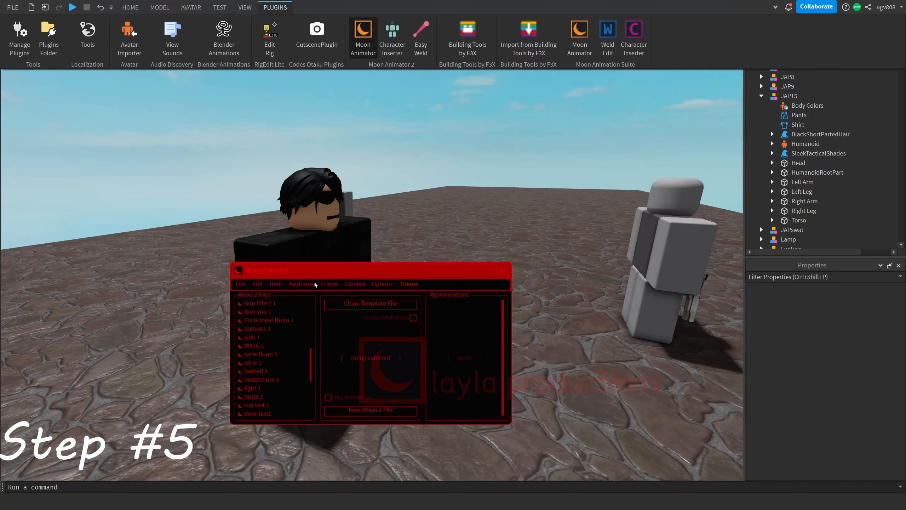
{"action": "mouse_move", "coordinate": [259, 366]}
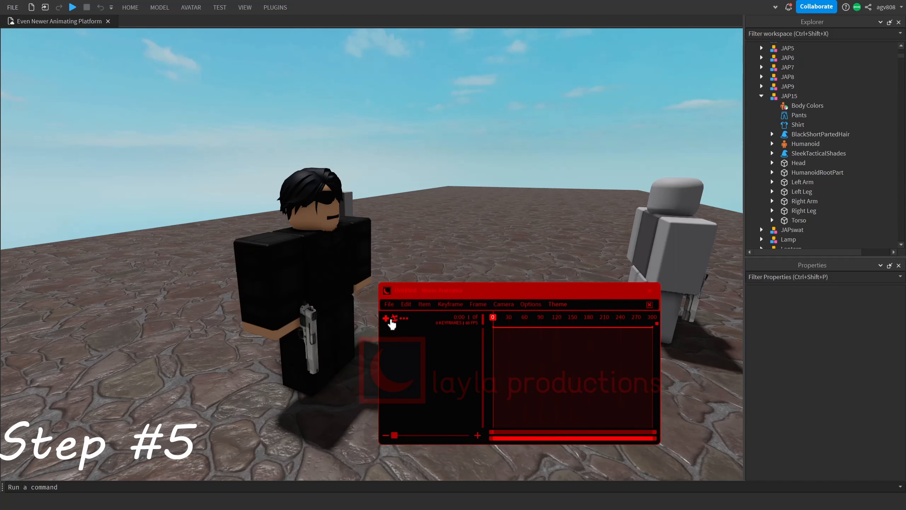
{"action": "left_click", "coordinate": [789, 96]}
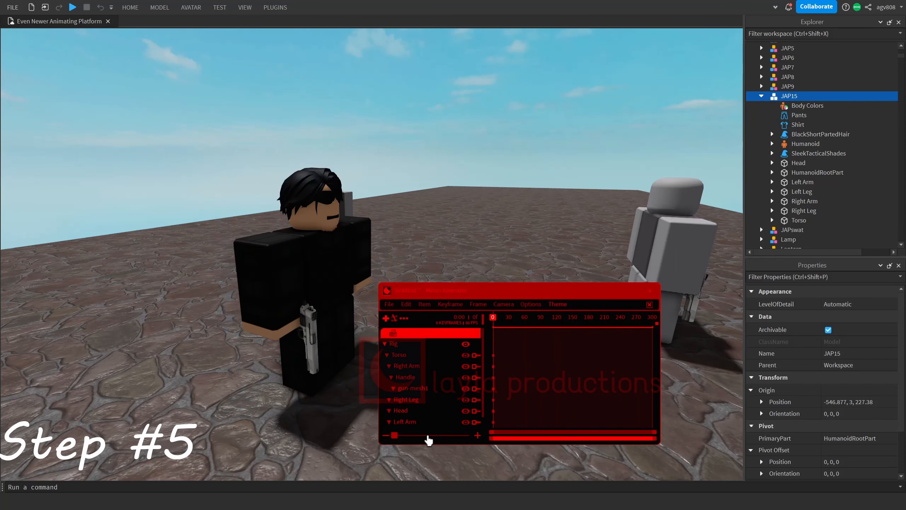